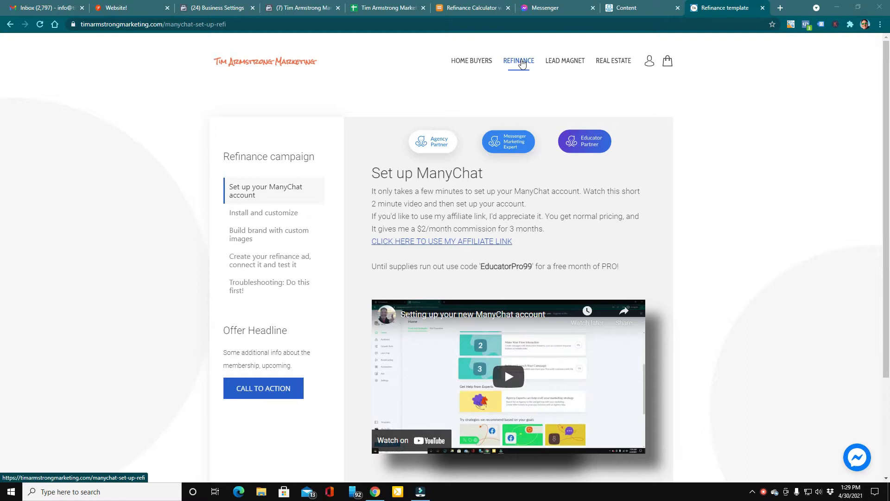
mouse_move(417, 117)
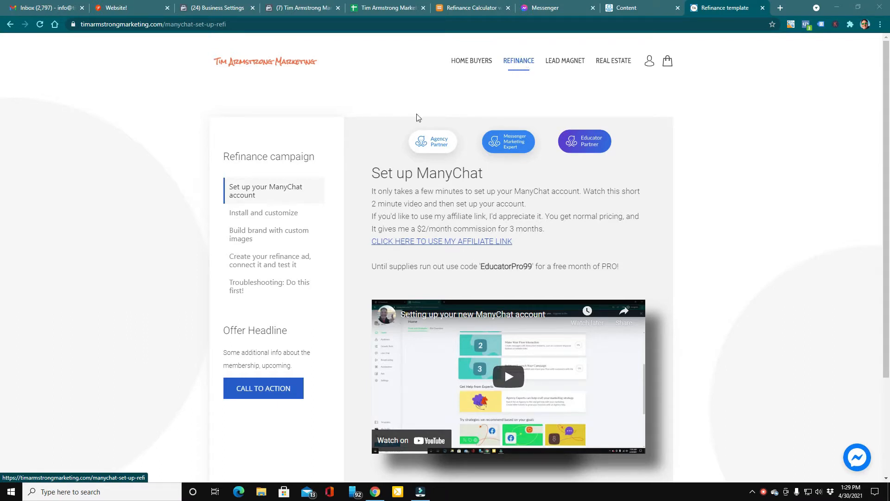
mouse_move(457, 172)
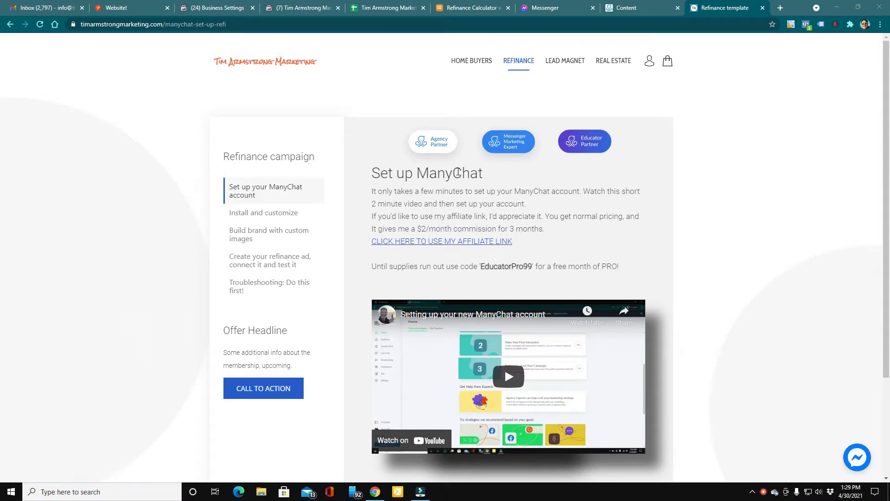
mouse_move(445, 242)
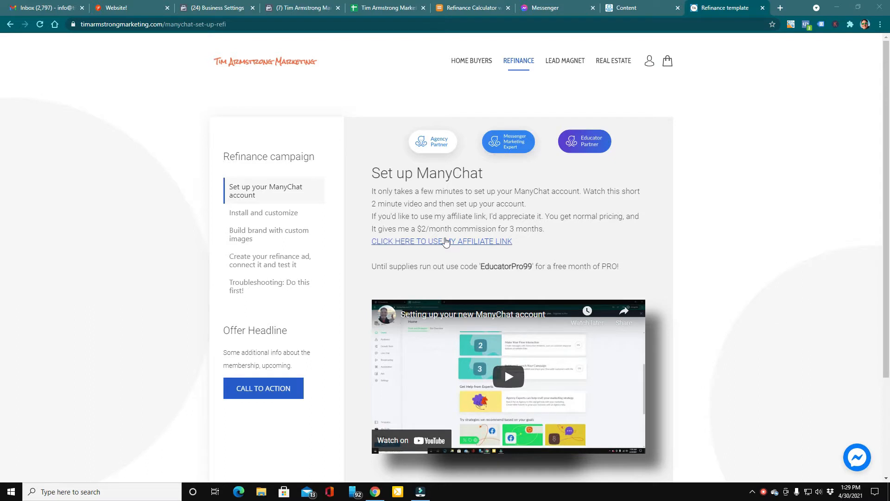
mouse_move(425, 228)
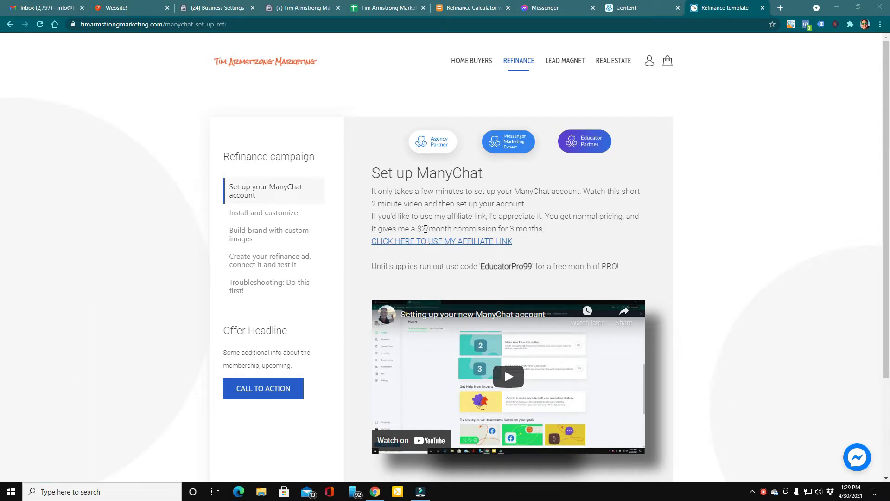
mouse_move(409, 244)
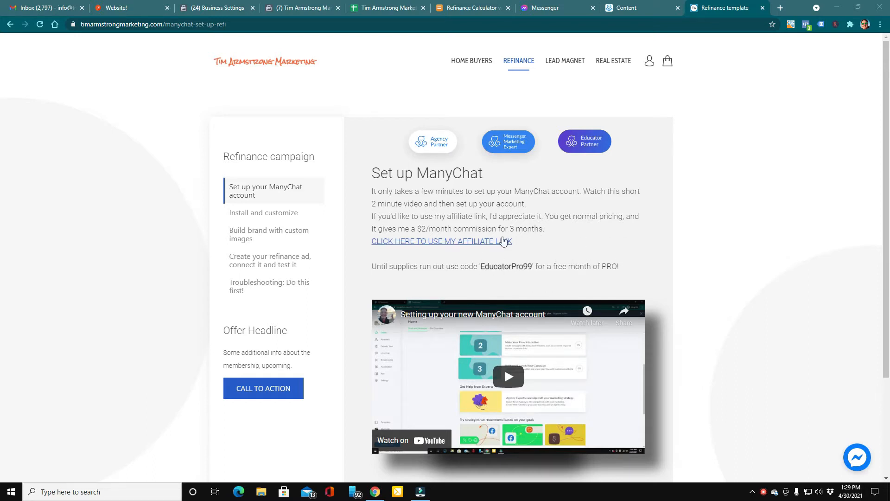
Scroll through the 'Install and customize' lesson videos, then open 'Build brand with custom images'.
click(264, 212)
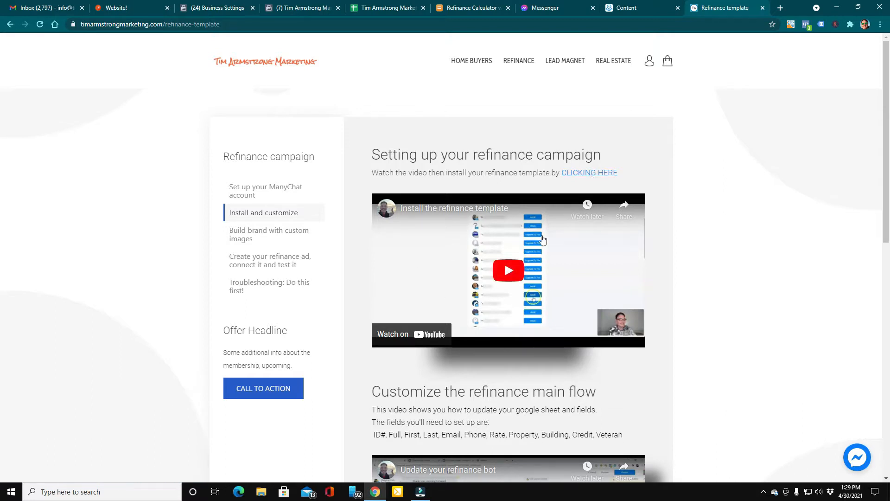
mouse_move(478, 280)
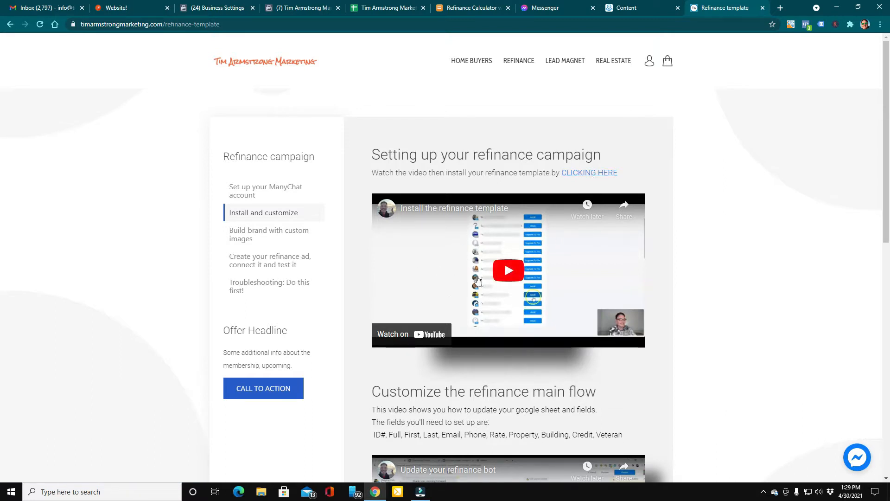
scroll(down, 3)
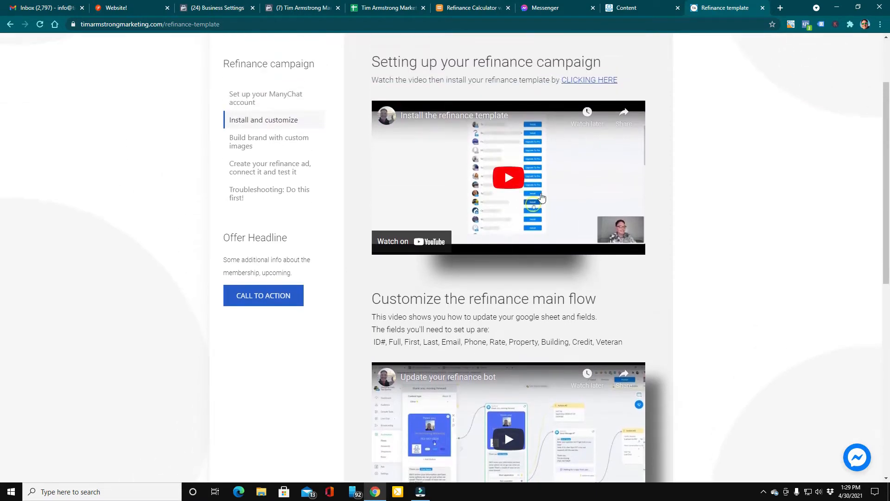
scroll(down, 3)
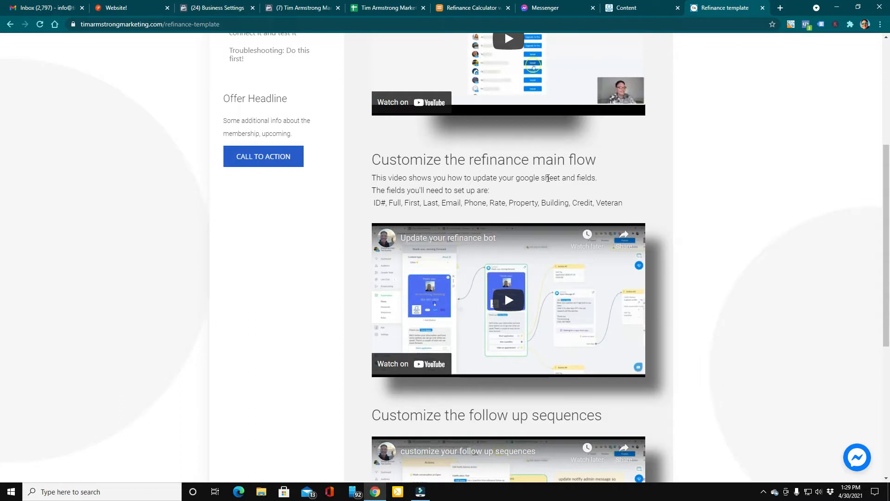
scroll(down, 3)
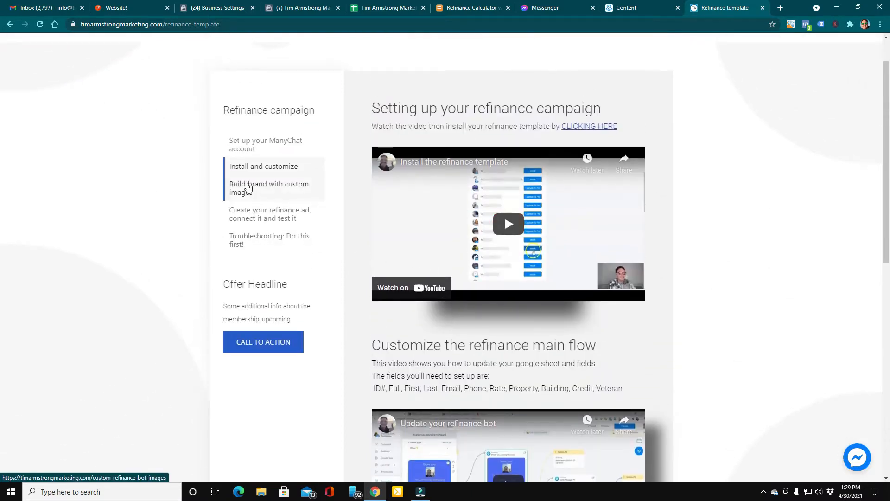
click(269, 188)
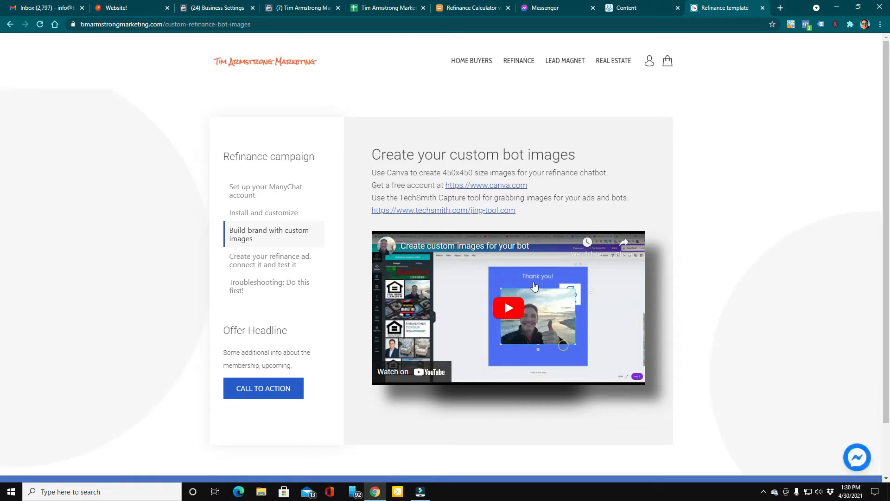
Open 'Create your refinance ad, connect it and test it' and scroll through its JSON, testing and notification videos.
click(270, 260)
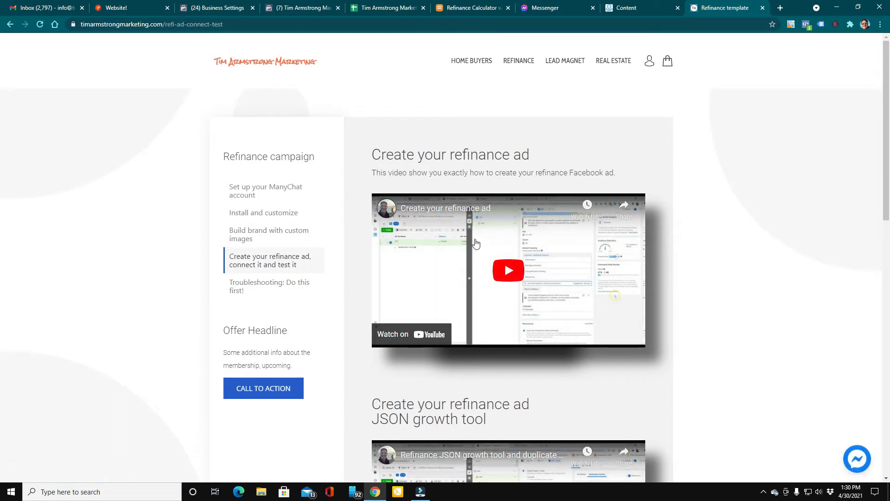
mouse_move(546, 243)
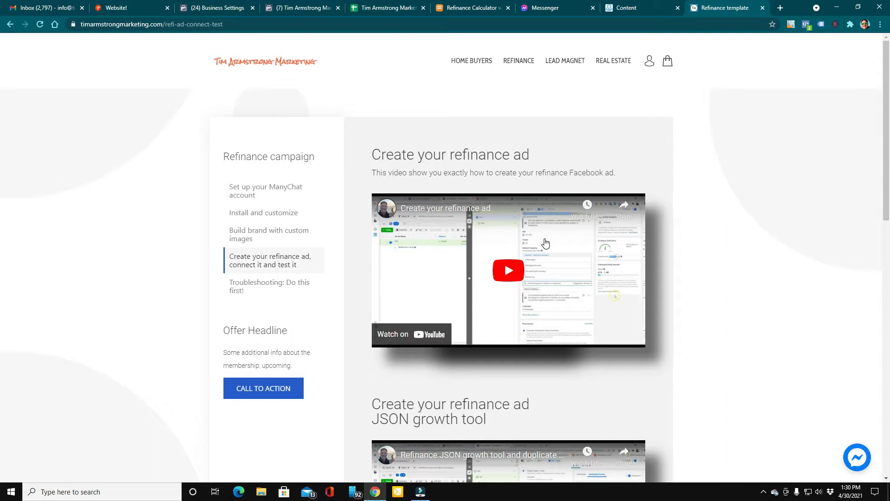
mouse_move(570, 258)
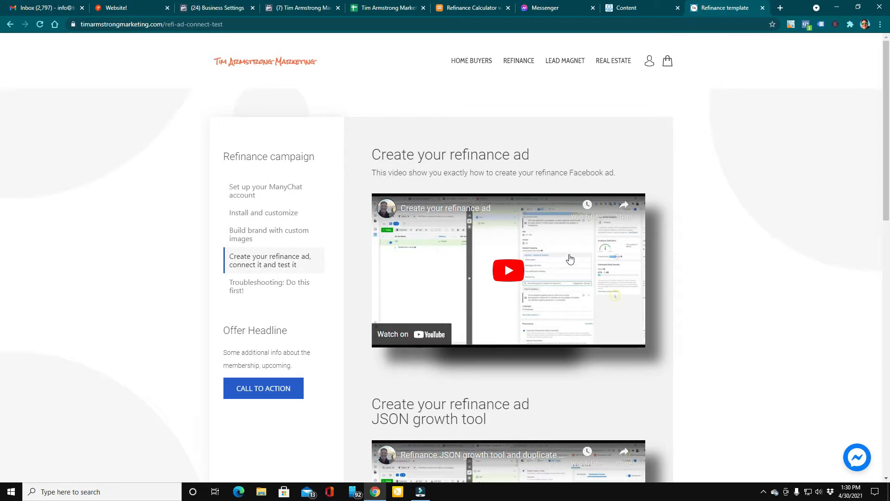
mouse_move(556, 258)
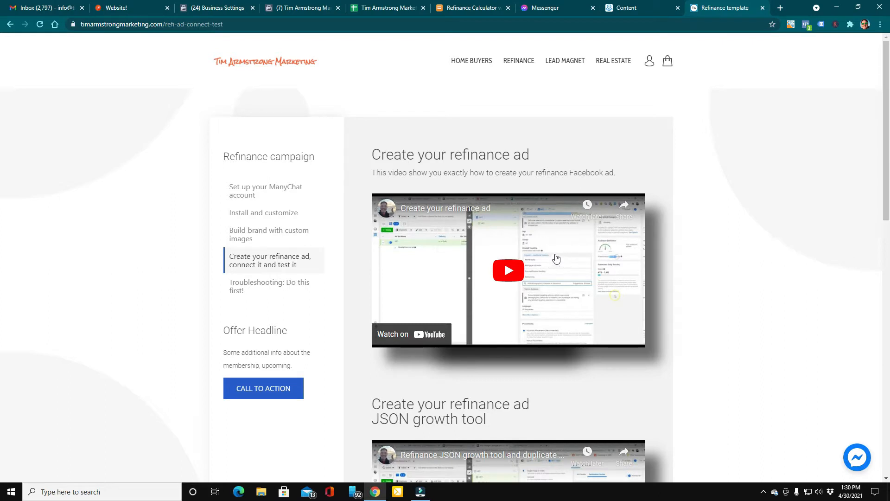
scroll(down, 3)
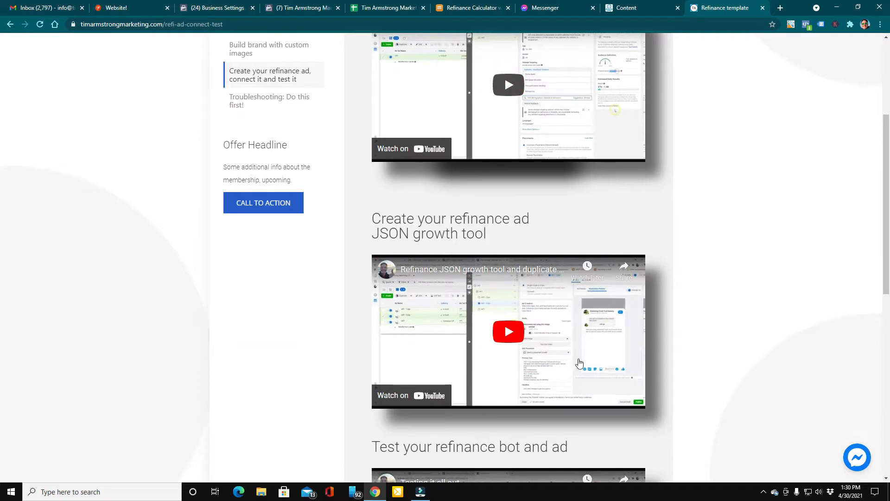
mouse_move(501, 324)
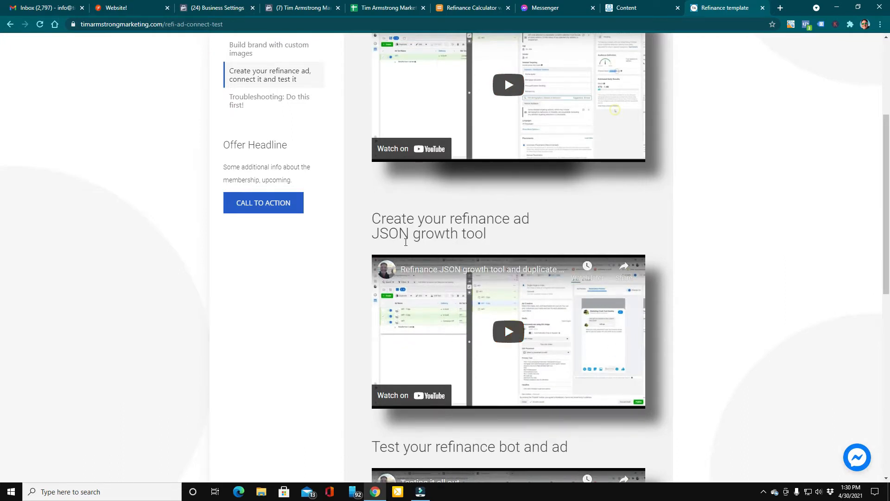
mouse_move(550, 316)
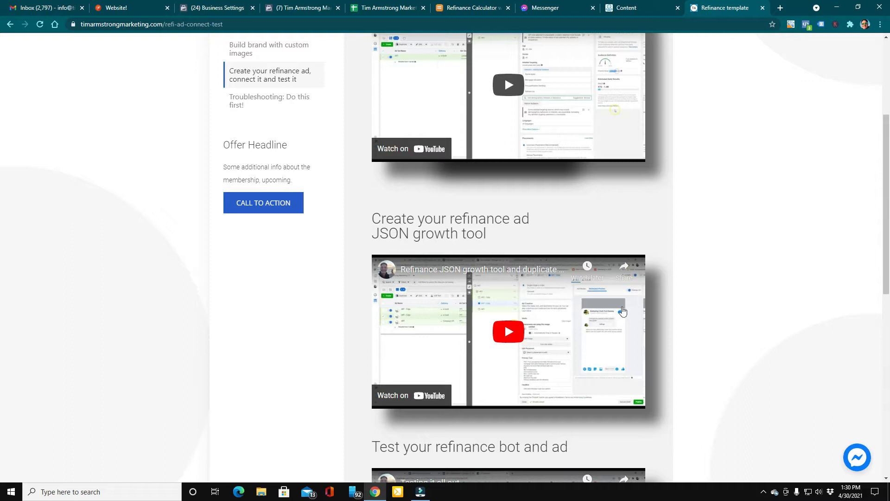
scroll(down, 3)
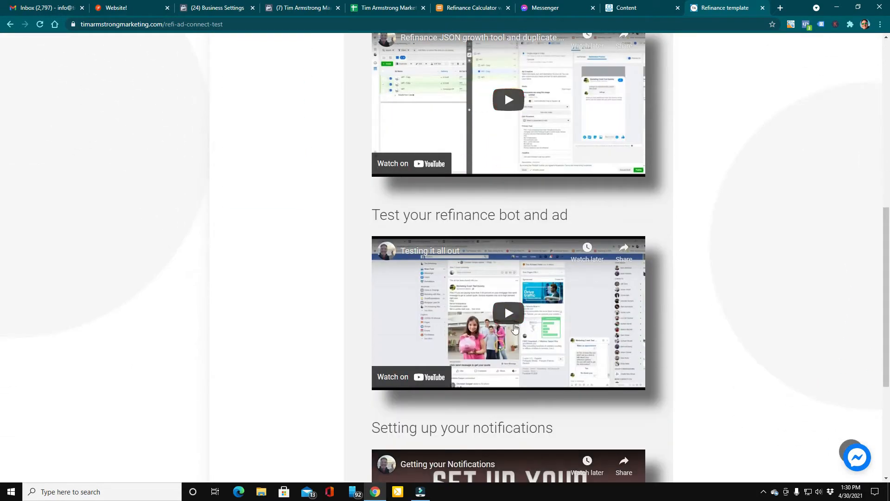
mouse_move(575, 307)
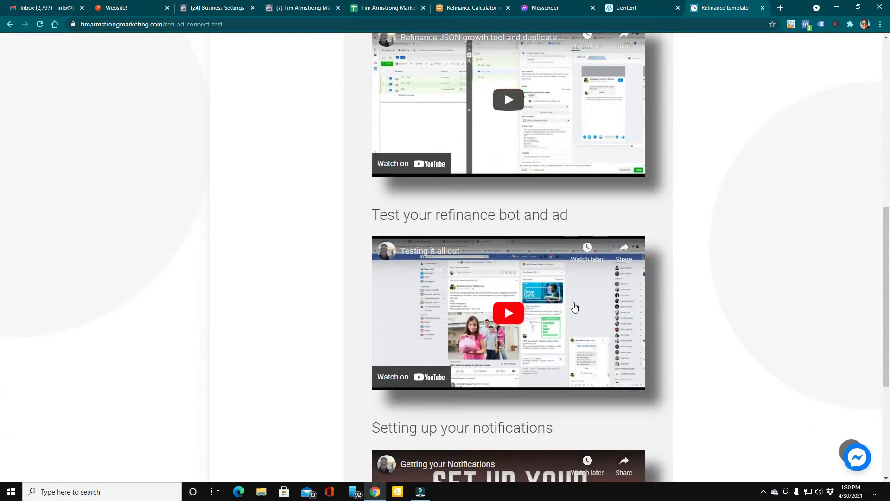
scroll(down, 3)
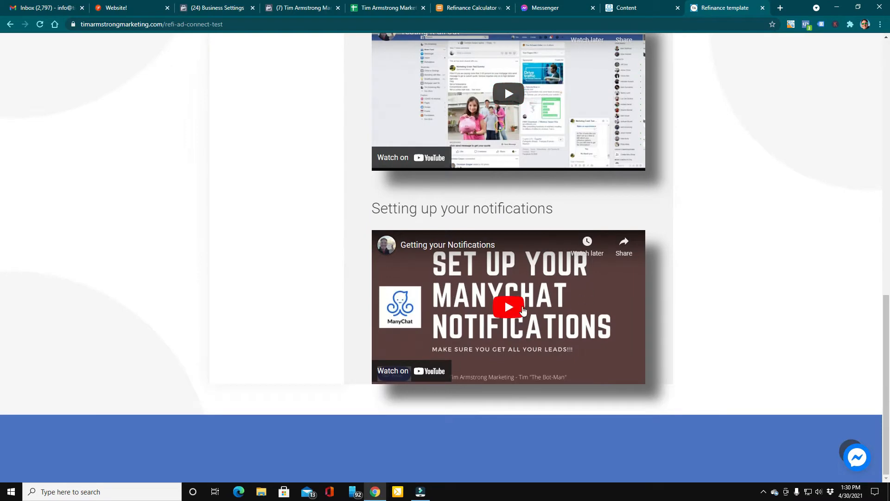
mouse_move(546, 307)
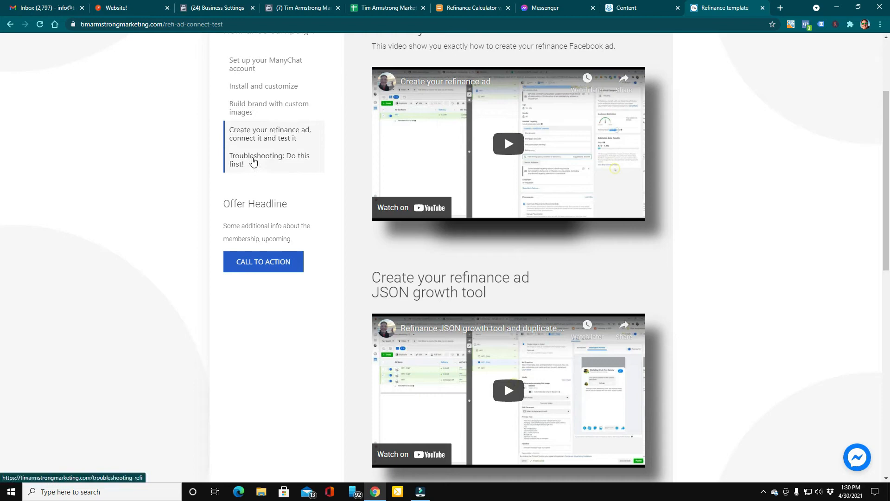
Open the 'Troubleshooting: Do this first!' lesson in the Refinance campaign sidebar.
click(269, 160)
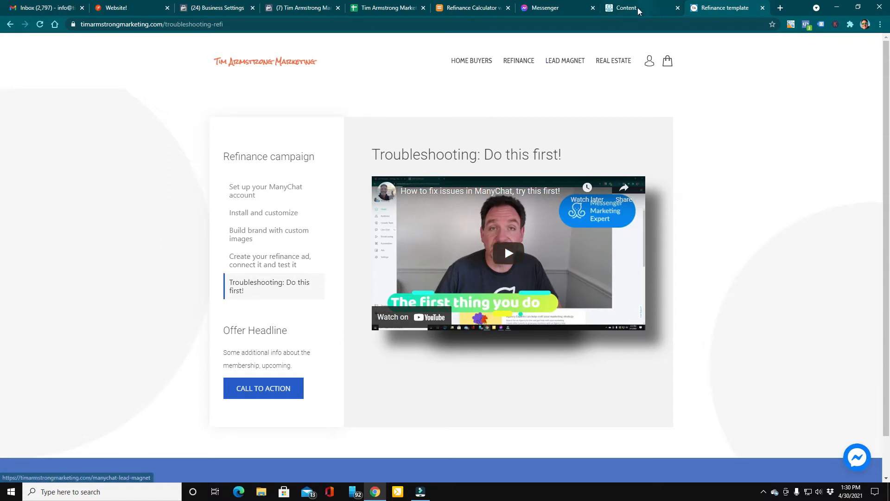
mouse_move(636, 8)
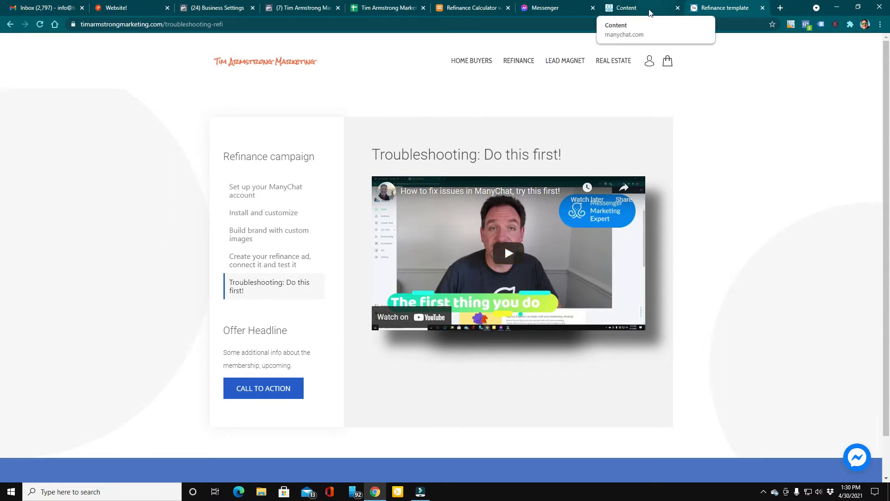
Switch to ManyChat and open Refinance v2.0 from the Refinance folder.
click(627, 8)
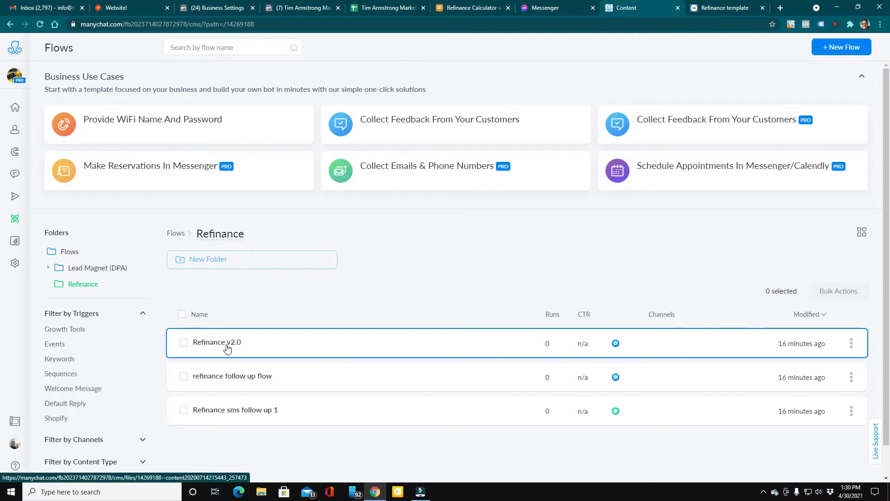
click(217, 342)
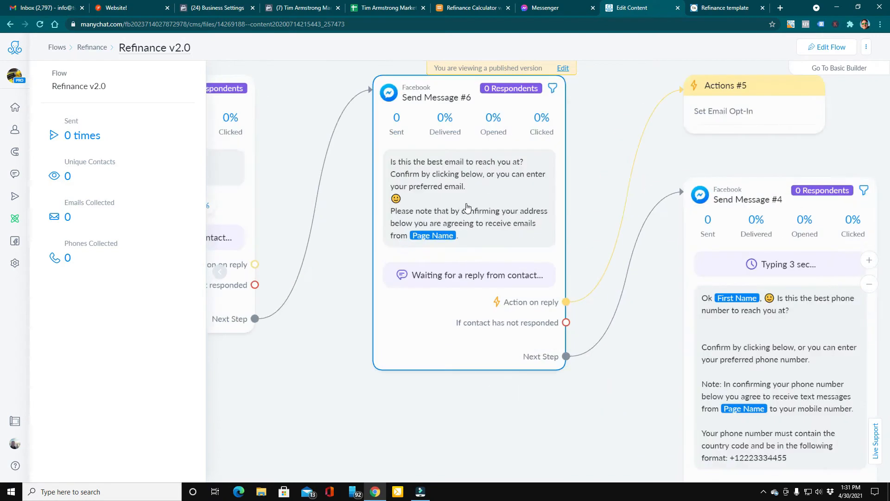
Scroll the Refinance v2.0 canvas, then go to Automation > Sequences.
scroll(down, 3)
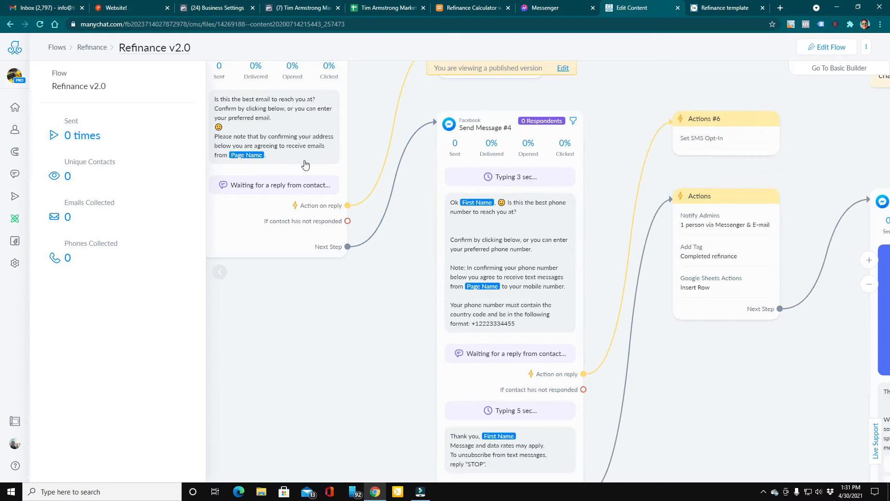
mouse_move(473, 273)
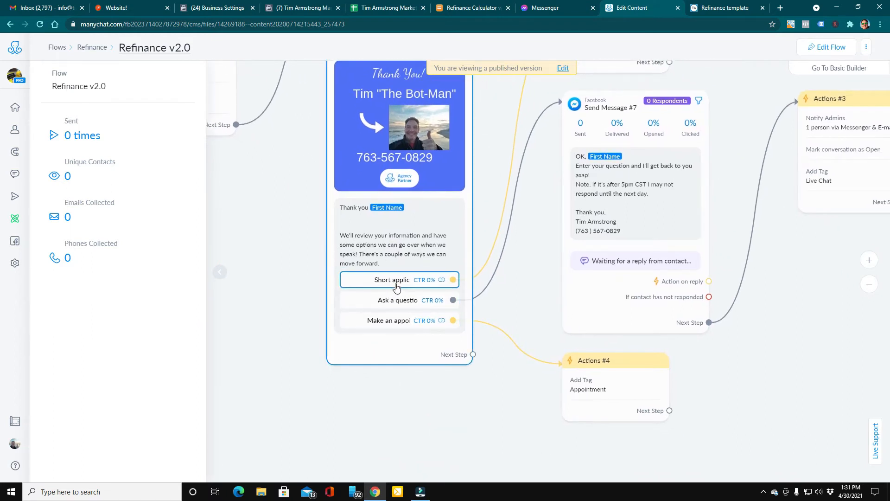
mouse_move(407, 284)
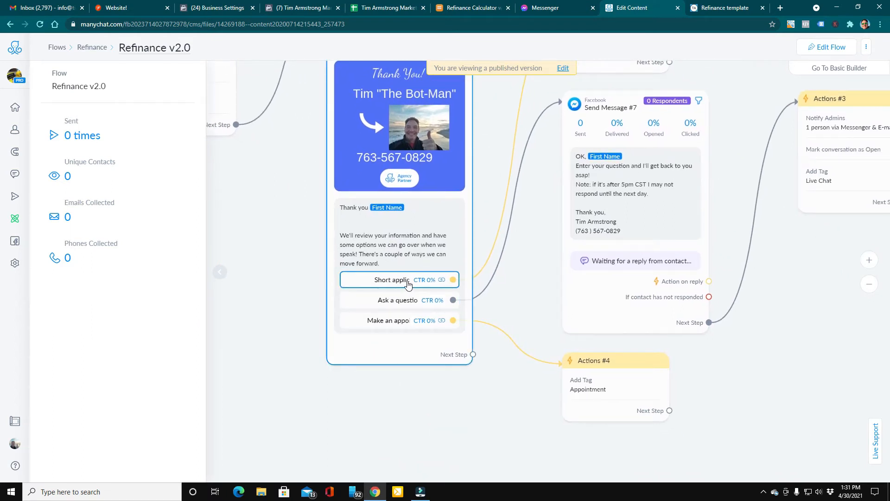
mouse_move(380, 320)
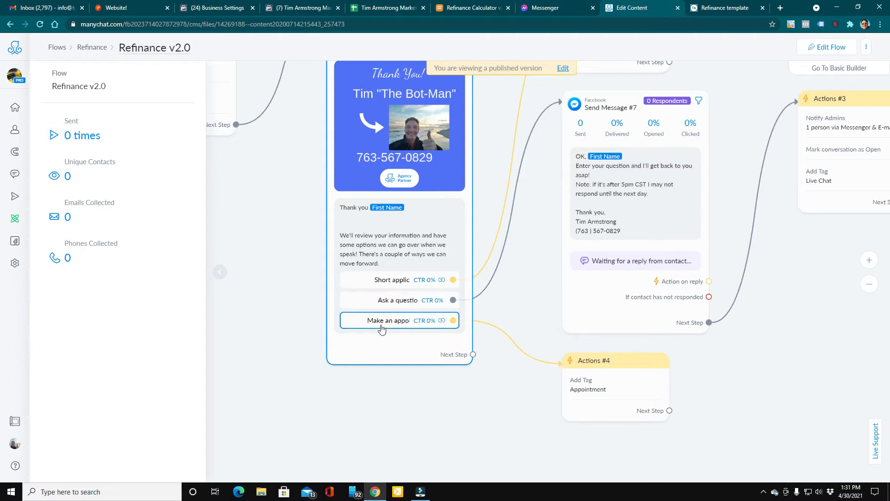
mouse_move(411, 332)
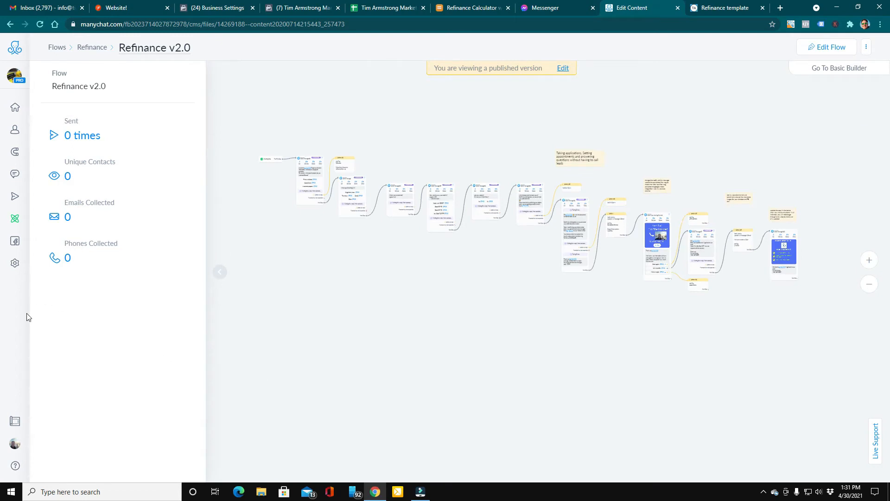
click(15, 218)
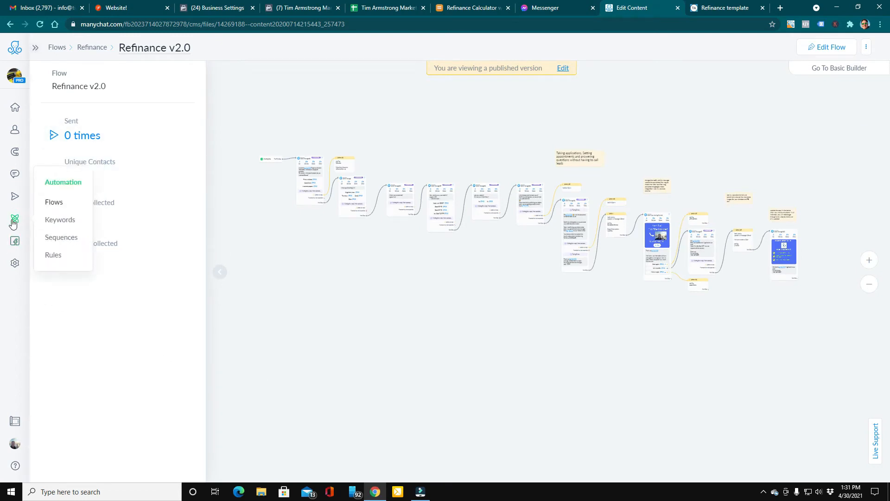
click(60, 237)
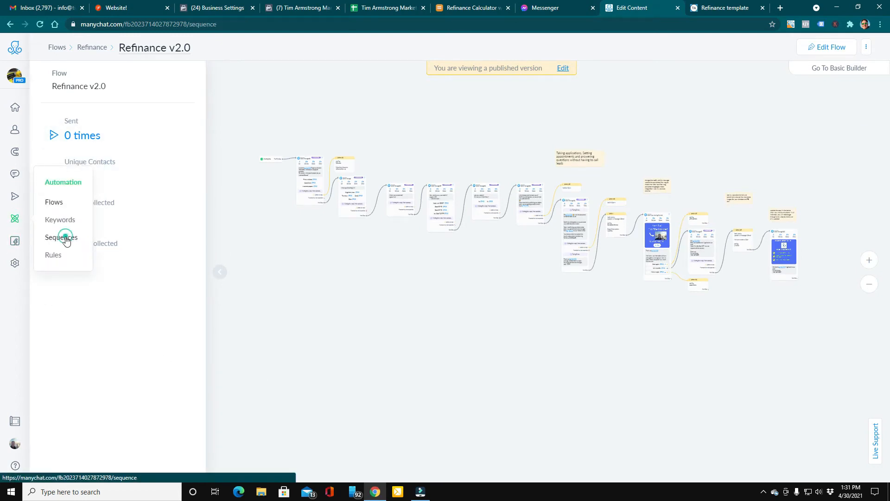
click(61, 237)
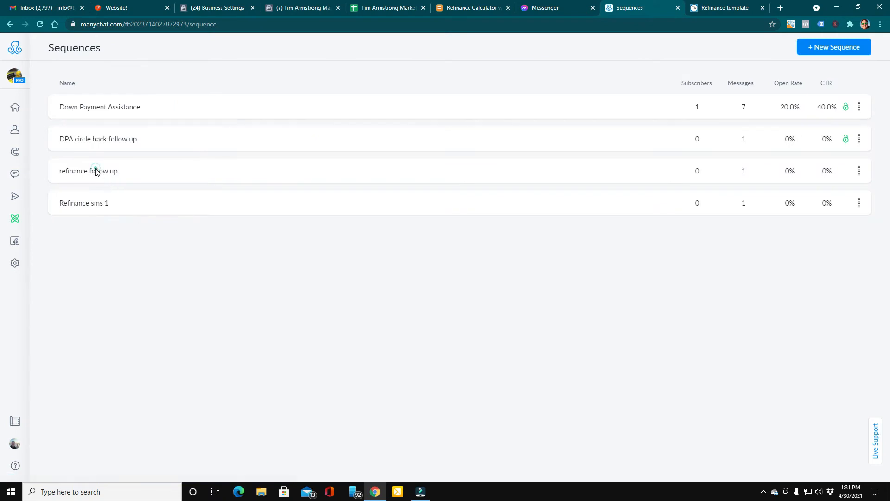
Open the 'refinance follow up' sequence and view its follow-up message flow.
click(88, 172)
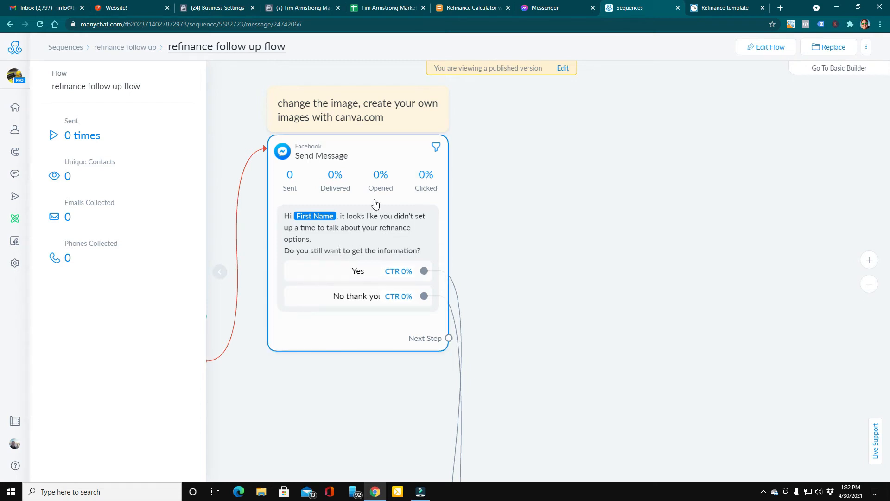
mouse_move(332, 281)
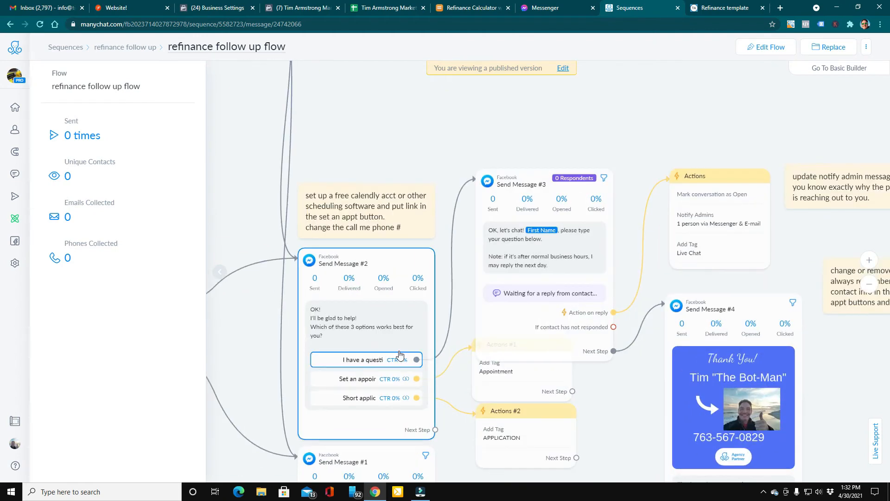
mouse_move(358, 379)
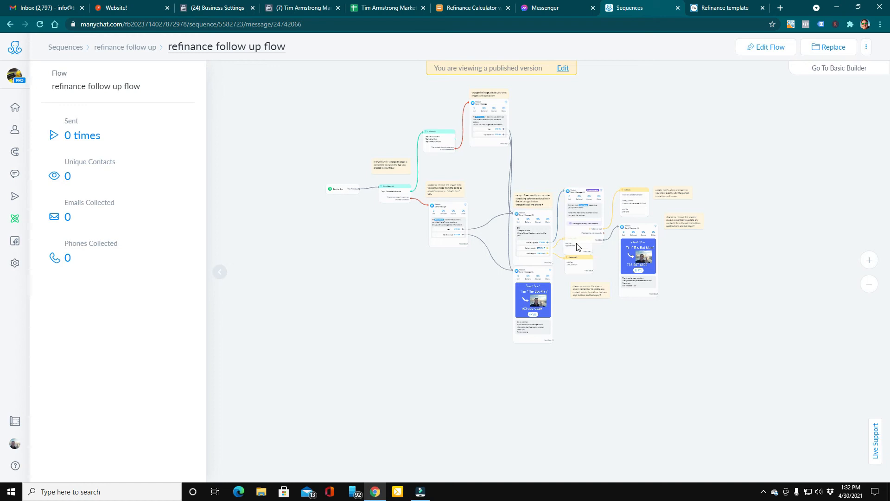
mouse_move(365, 336)
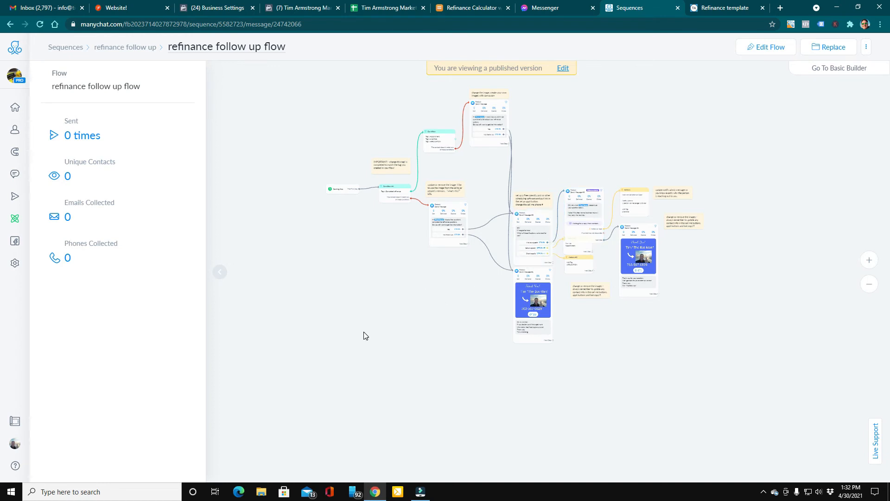
mouse_move(362, 341)
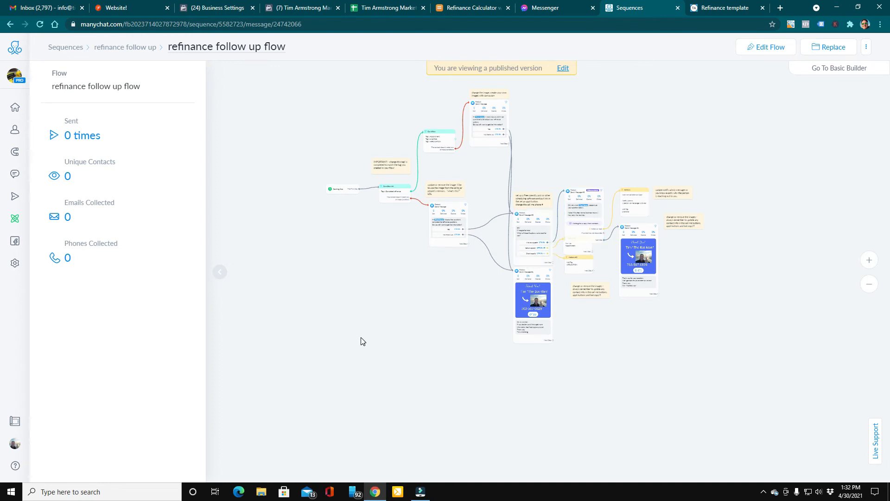
click(15, 218)
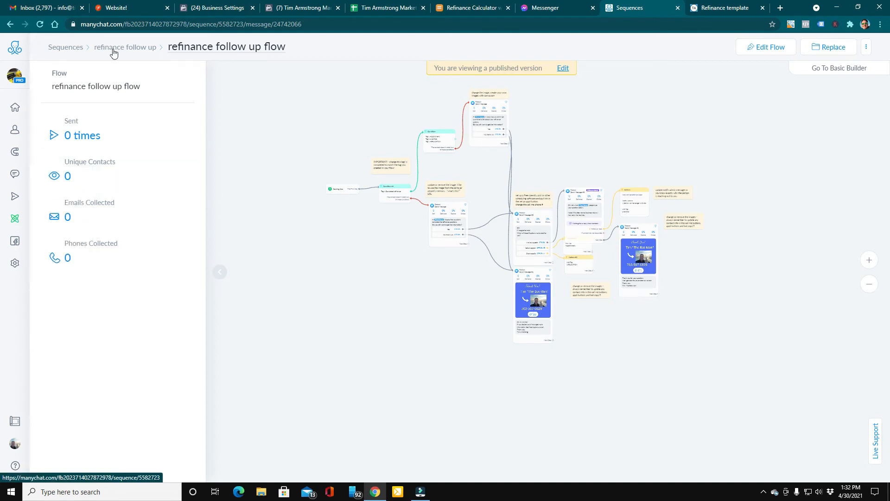
Return to the Sequences list and open 'Refinance sms 1'.
click(65, 47)
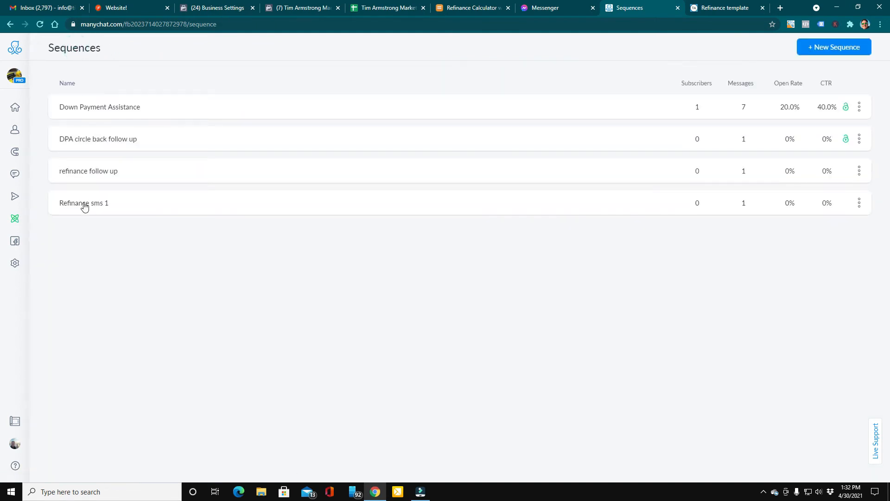
click(83, 202)
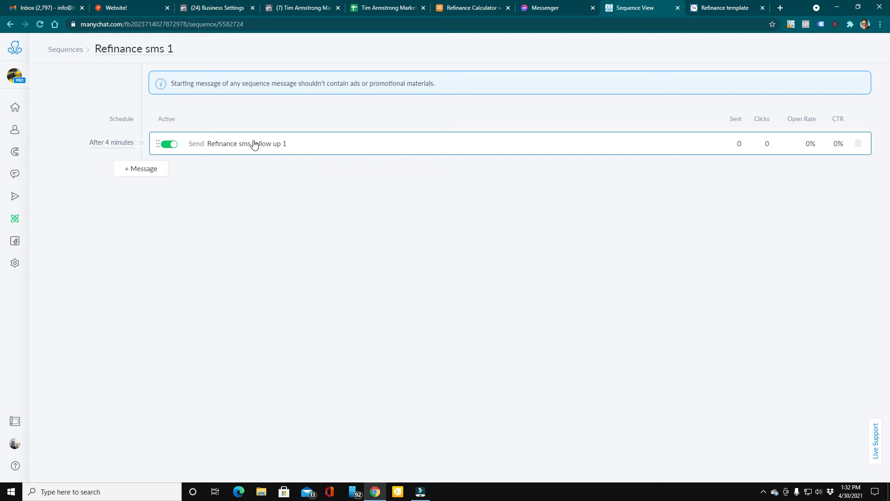
Open the 'Refinance sms follow up 1' message flow in the editor.
click(238, 143)
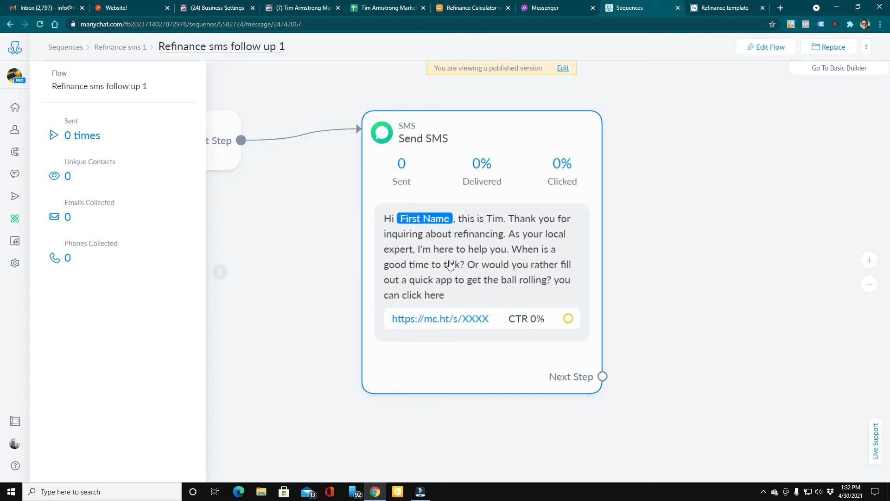
mouse_move(448, 326)
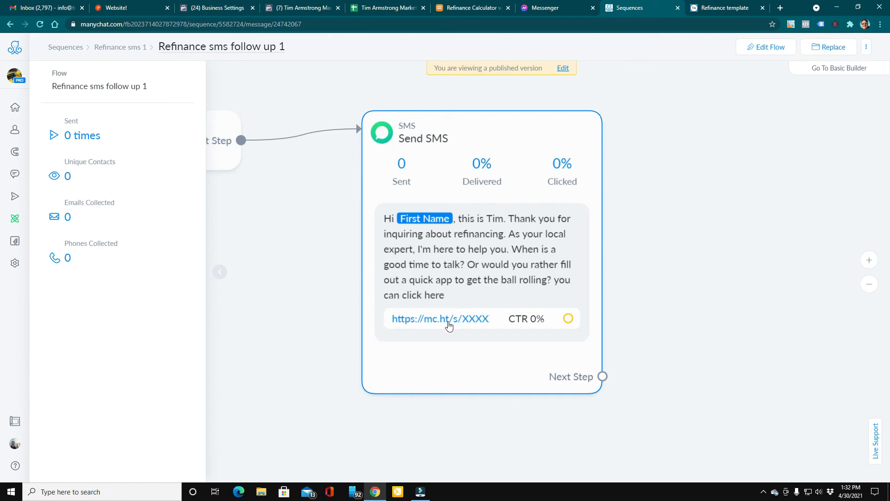